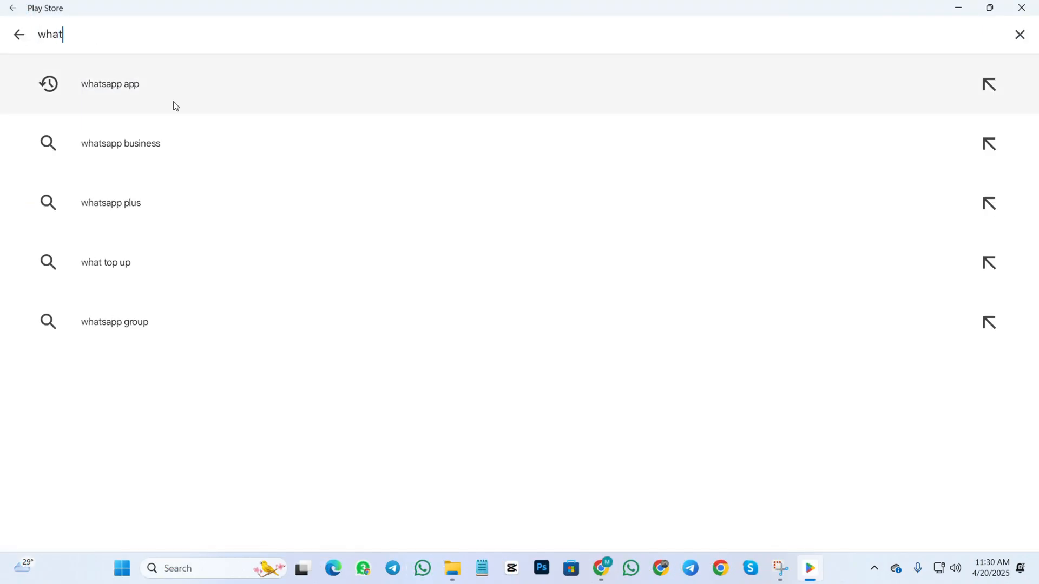
# - Choose the 'whatsapp business' suggestion and install WhatsApp Business from its listing
pyautogui.click(120, 143)
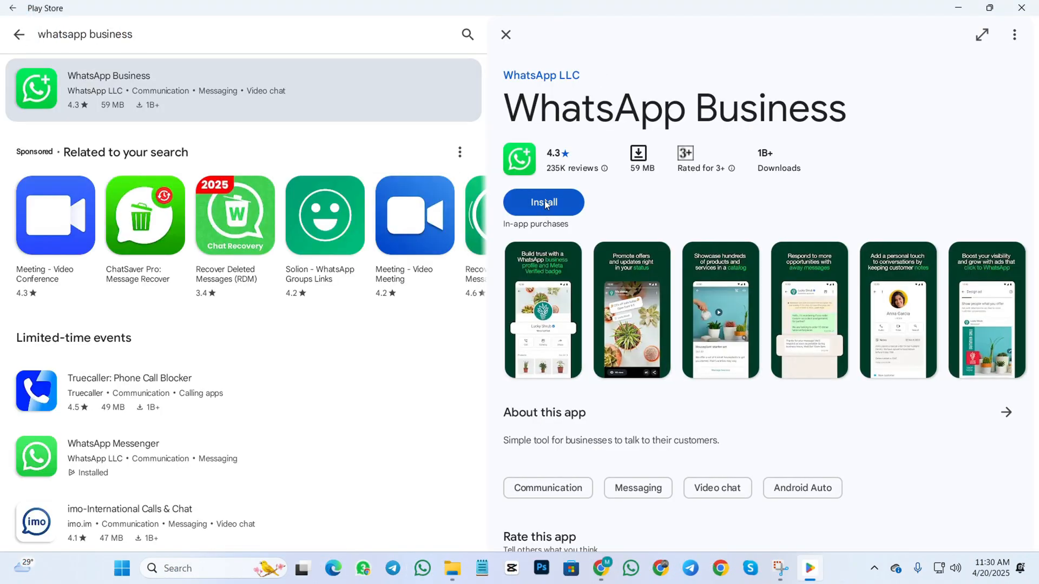
pyautogui.click(542, 202)
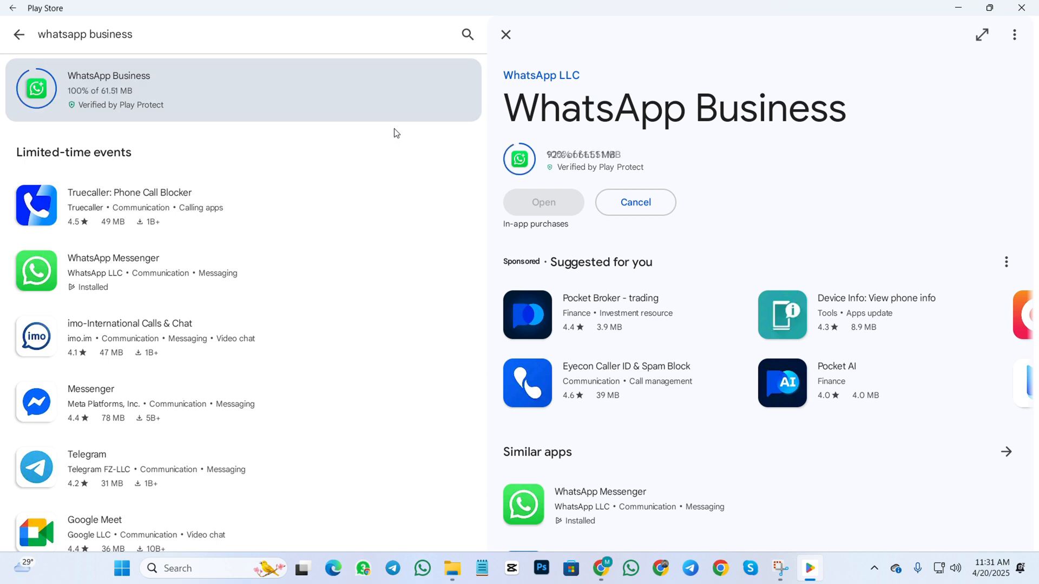
pyautogui.click(542, 202)
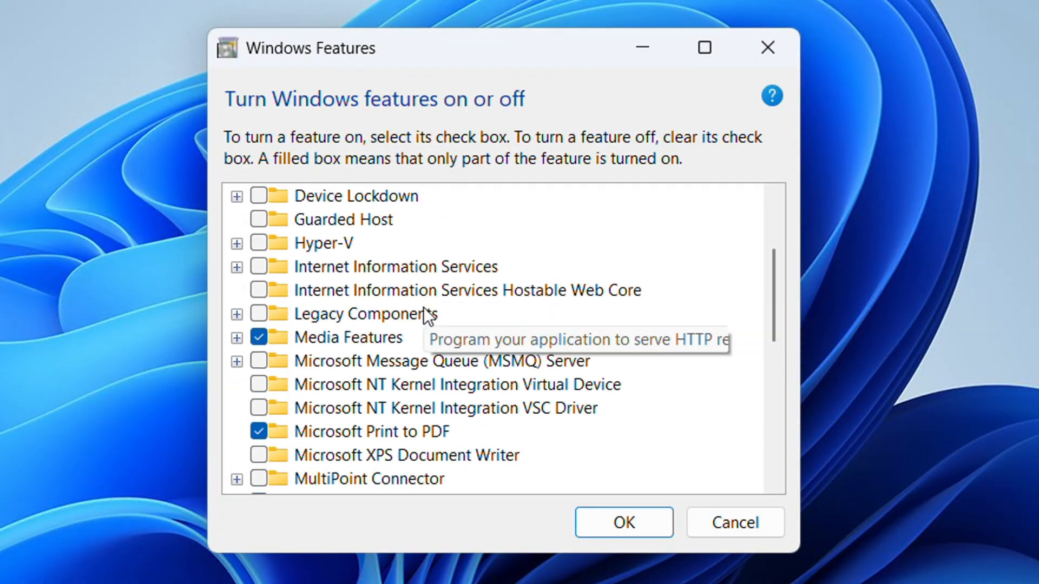
# - Enable the Virtual Machine Platform feature and confirm the change with OK
pyautogui.scroll(-3)
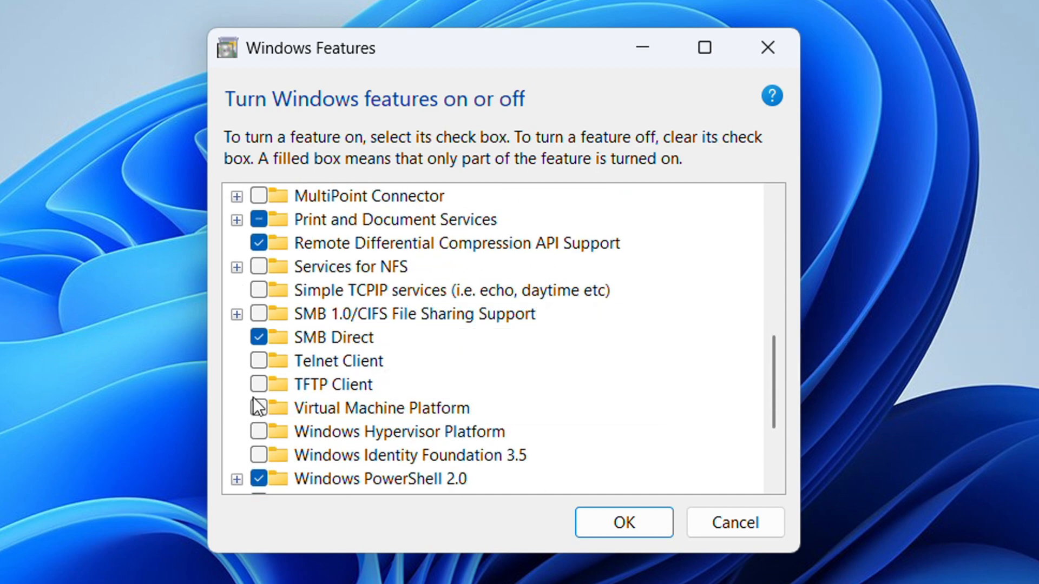
pyautogui.click(259, 408)
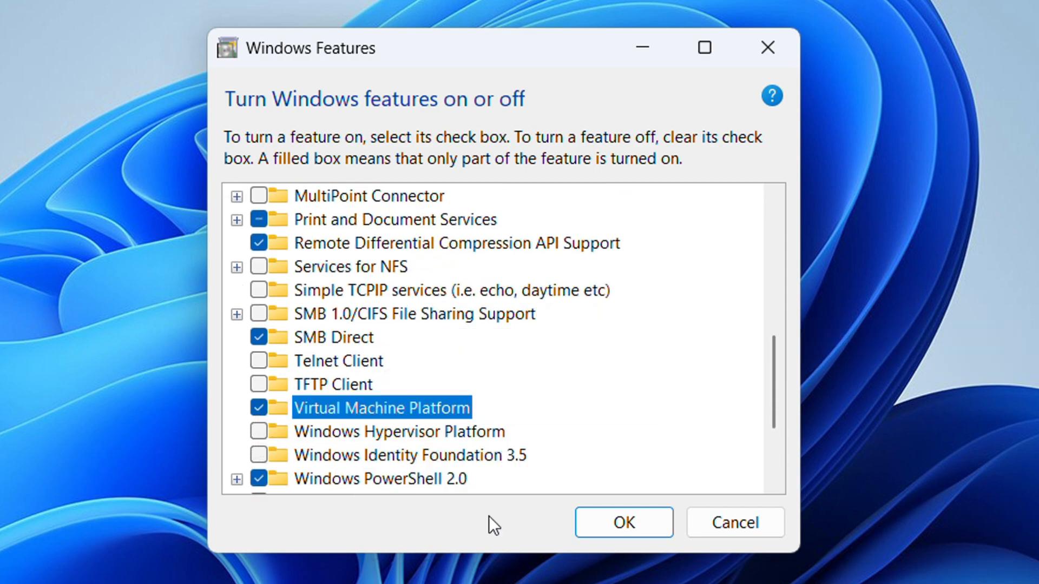
pyautogui.click(623, 522)
pyautogui.write('deve')
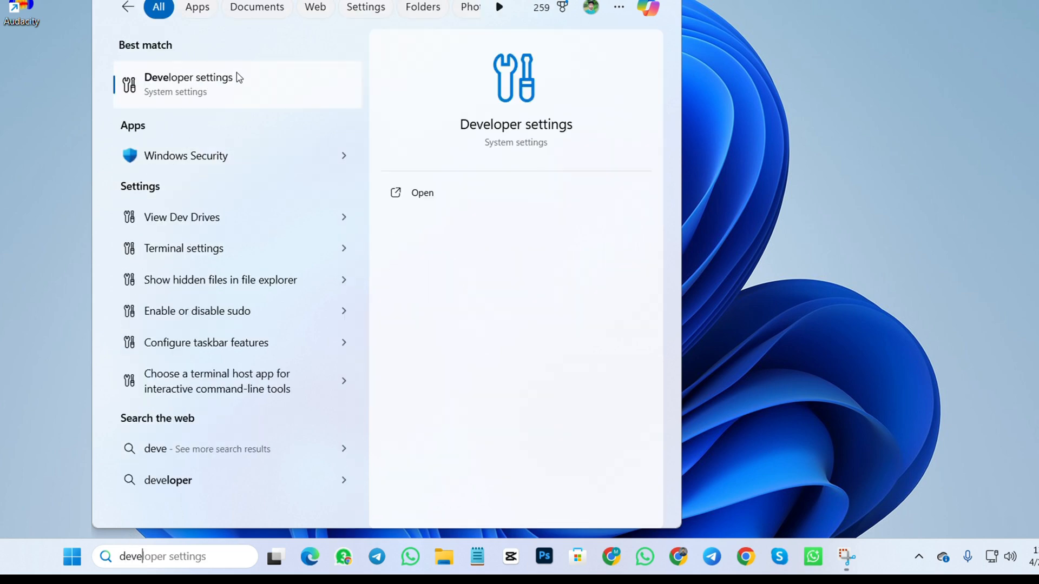
# - Launch Developer settings from the taskbar search best match
pyautogui.click(422, 193)
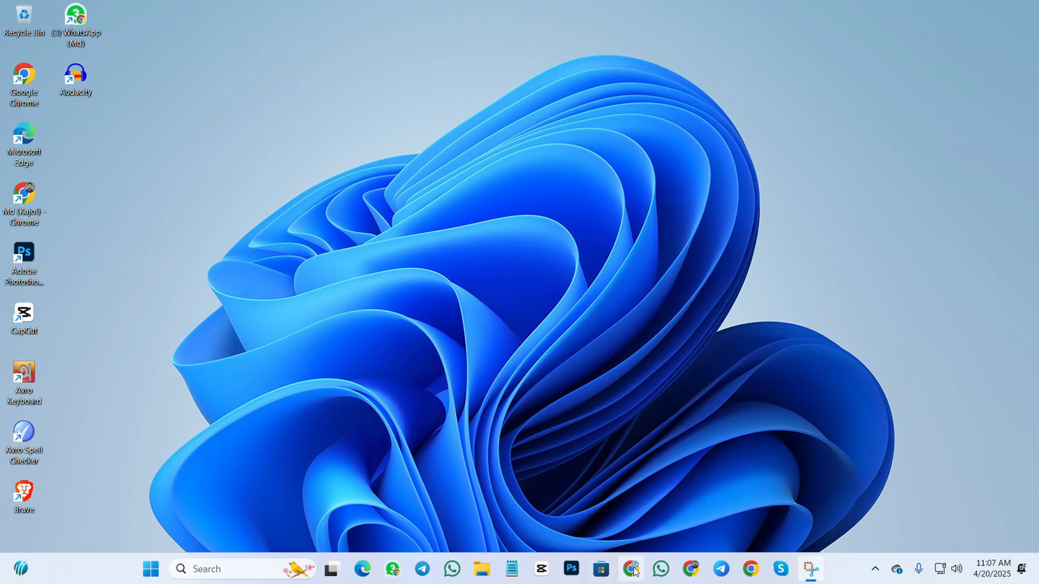
# - Launch Chrome, reach the MustardChef/WSABuilds GitHub page and scroll to the LTS Build #6 assets
pyautogui.click(630, 568)
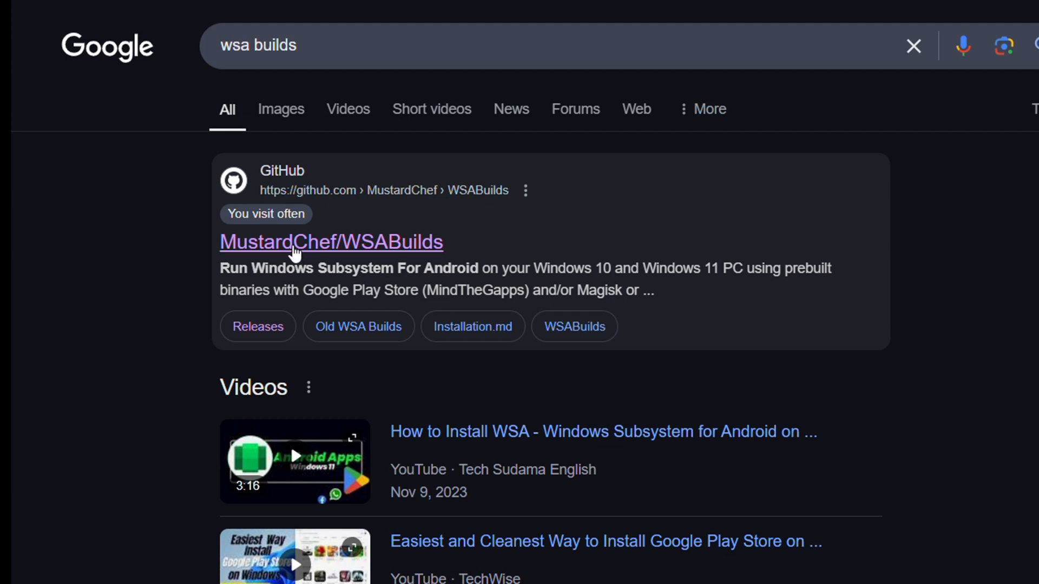
pyautogui.click(331, 241)
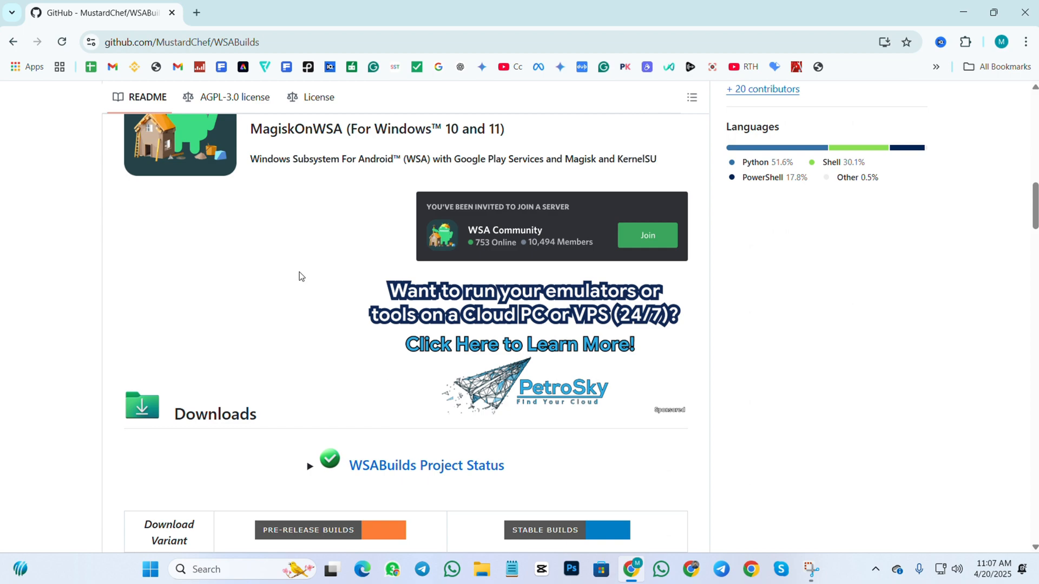
pyautogui.scroll(-3)
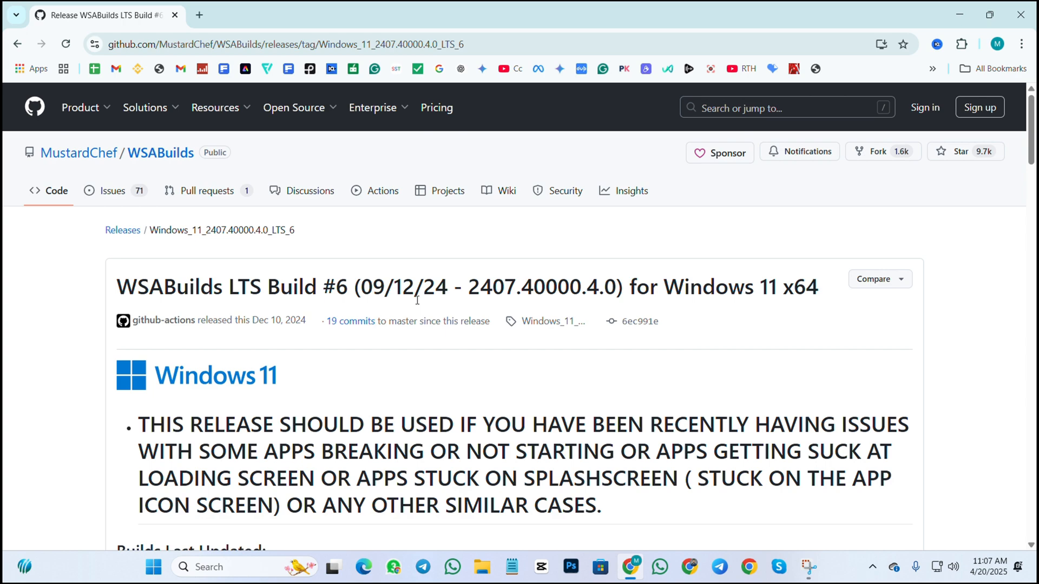
pyautogui.scroll(-3)
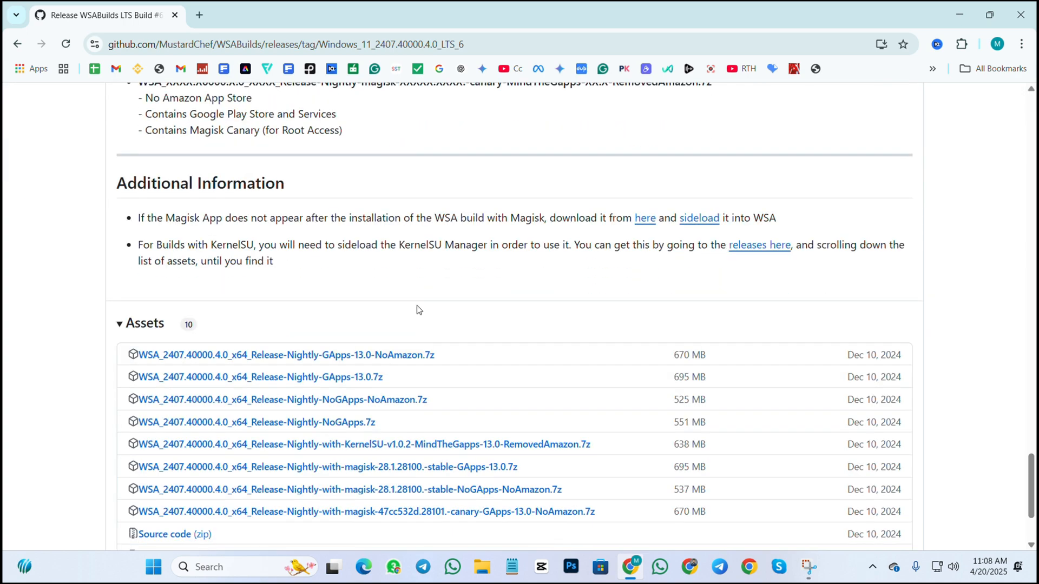
pyautogui.scroll(-3)
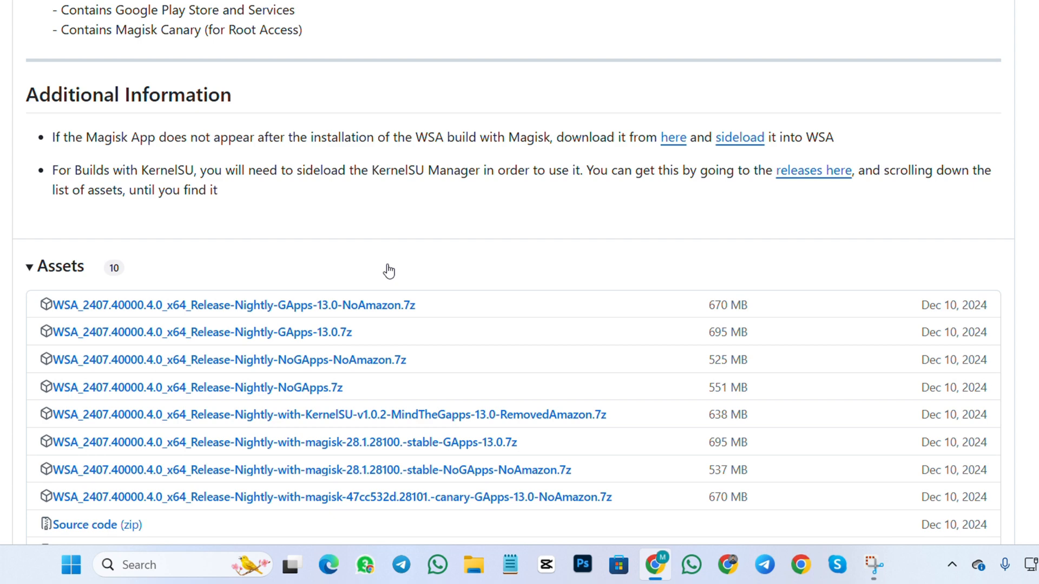
pyautogui.moveTo(343, 305)
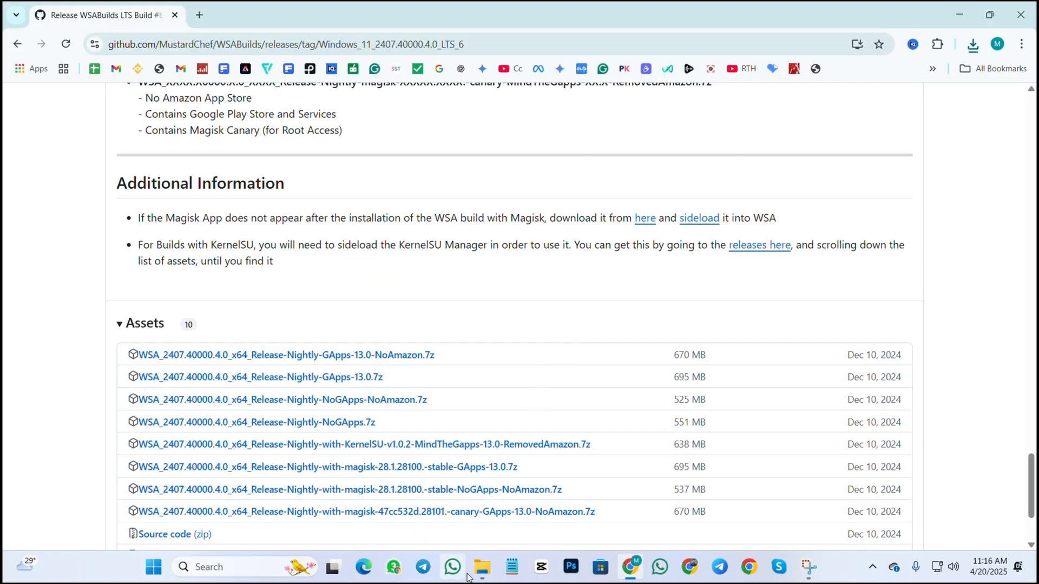
# - Go to Downloads in File Explorer and start Extract All on the WSA GApps archive
pyautogui.click(482, 566)
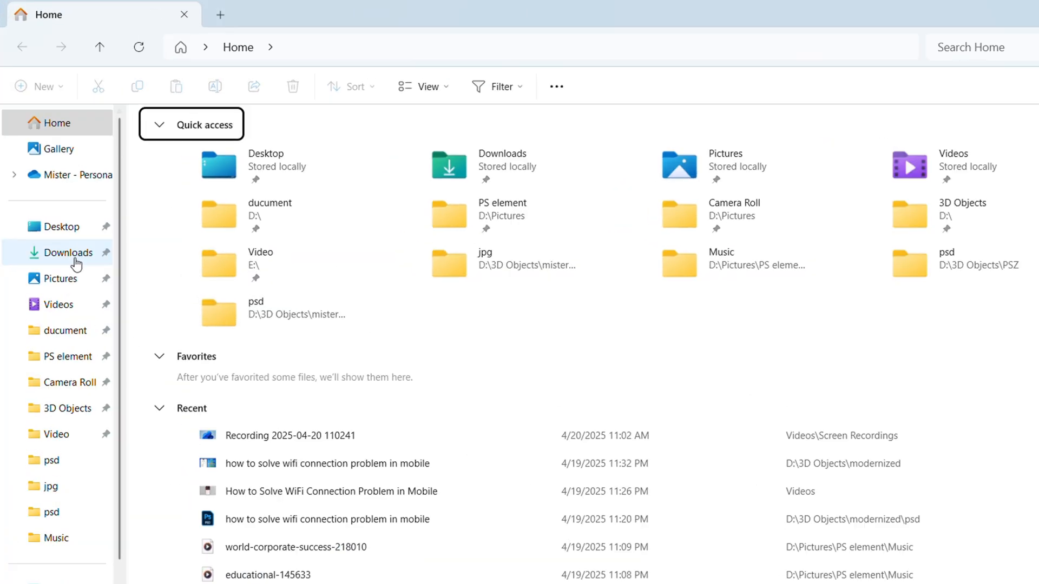
pyautogui.click(66, 252)
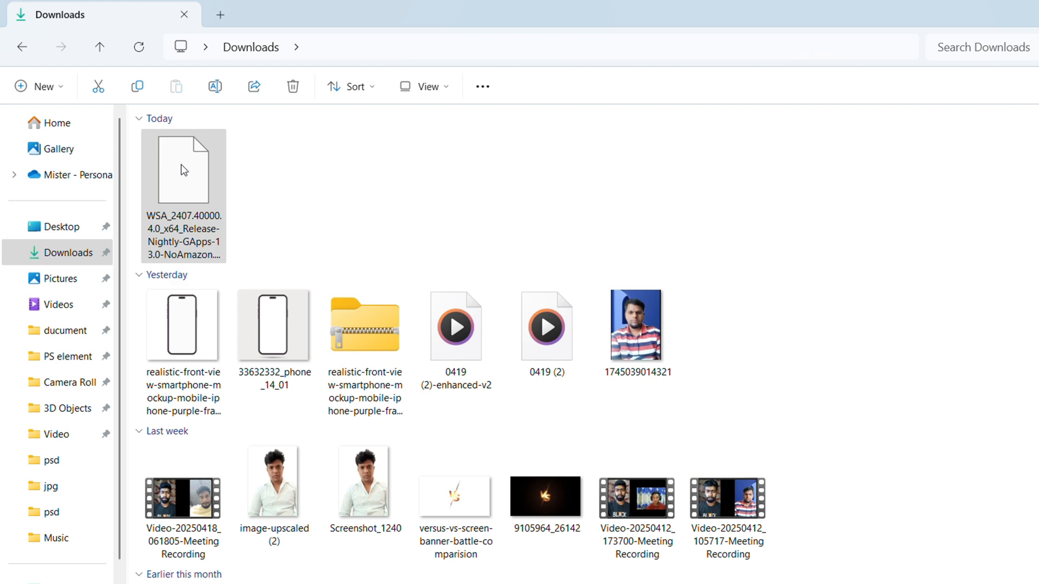
pyautogui.rightClick(184, 170)
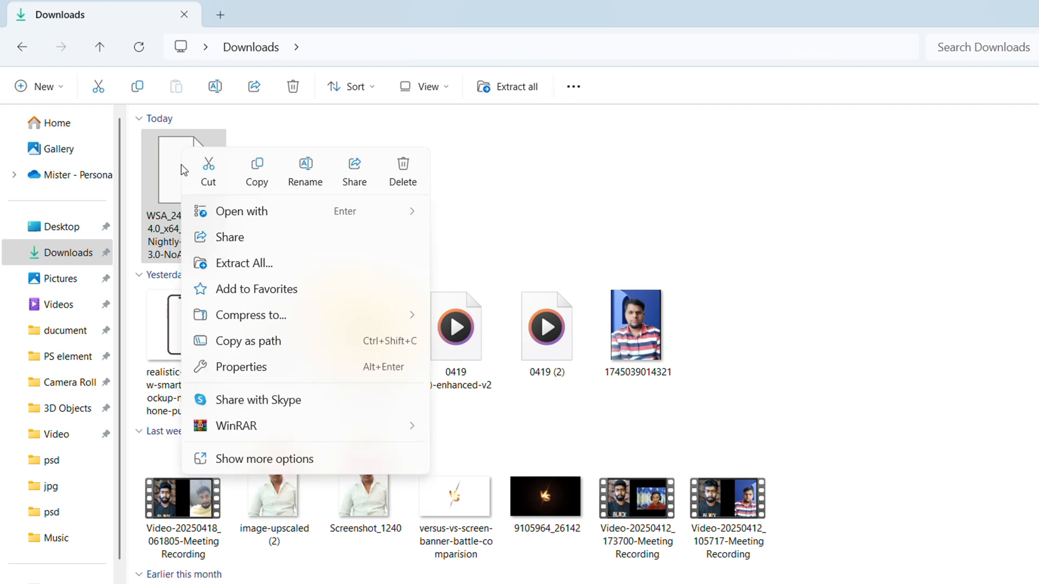
pyautogui.click(295, 265)
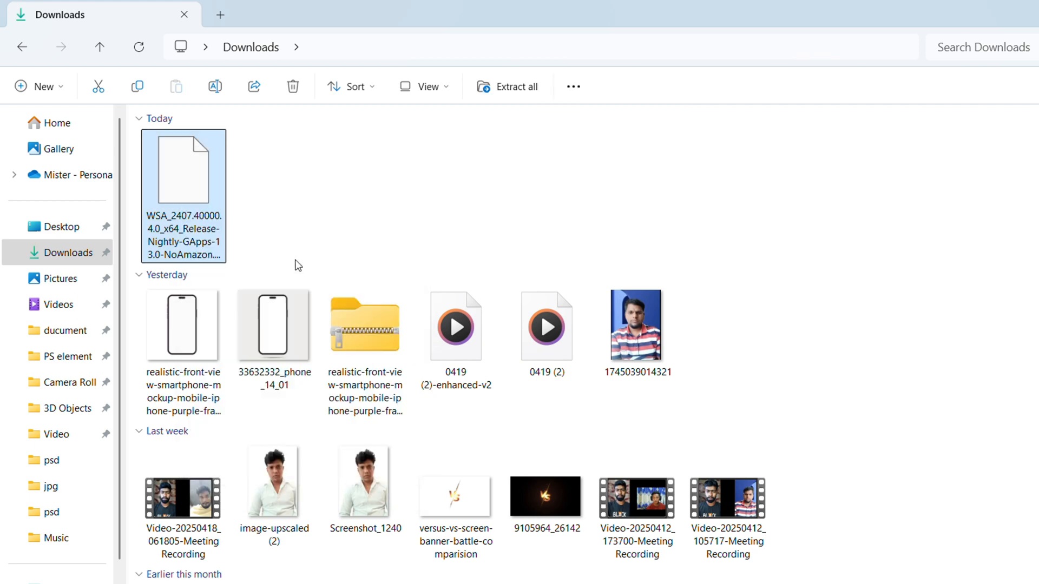
# - Extract the archive into its own folder and enter the WSA_2407.40000.4.0_x64 folder
pyautogui.click(516, 87)
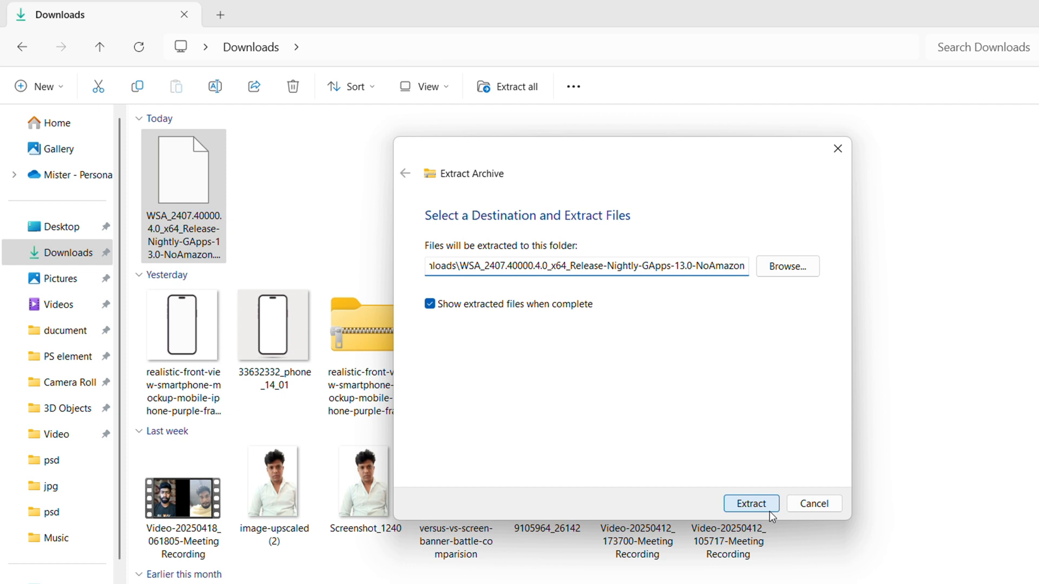
pyautogui.click(751, 504)
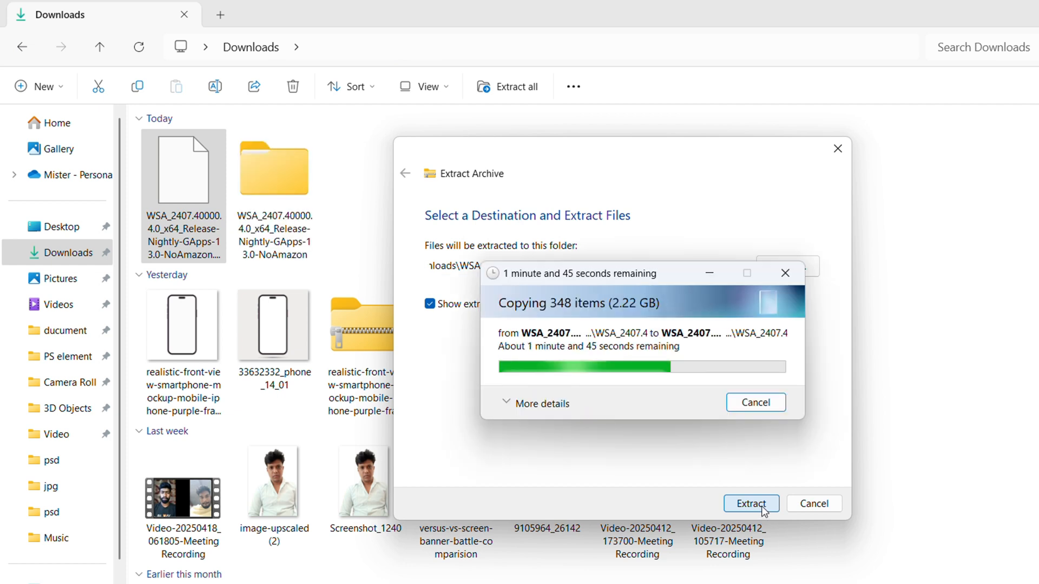
pyautogui.click(750, 503)
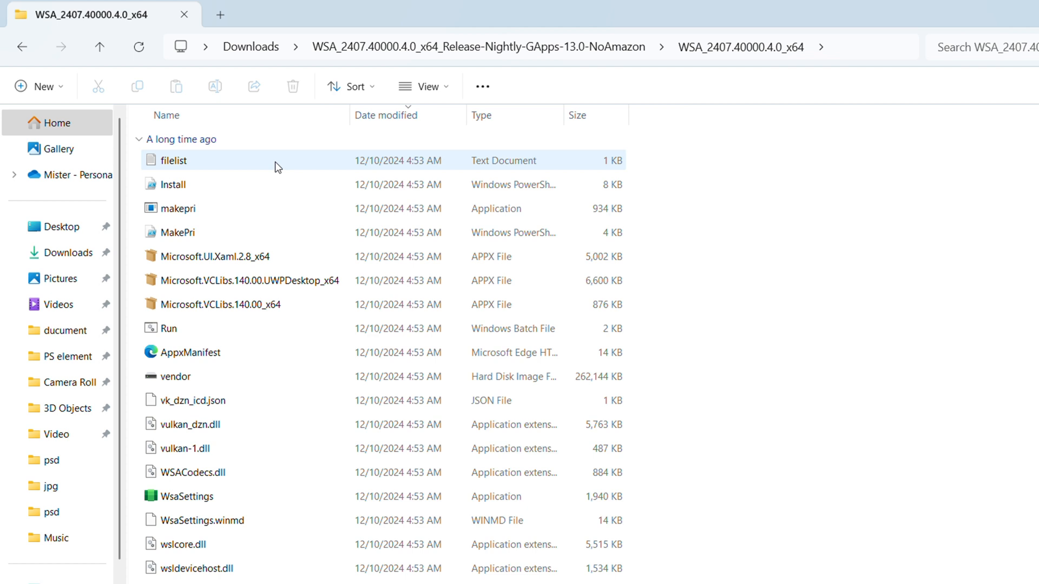
# - Launch the Run batch script of the WSA build from the extracted folder
pyautogui.click(219, 304)
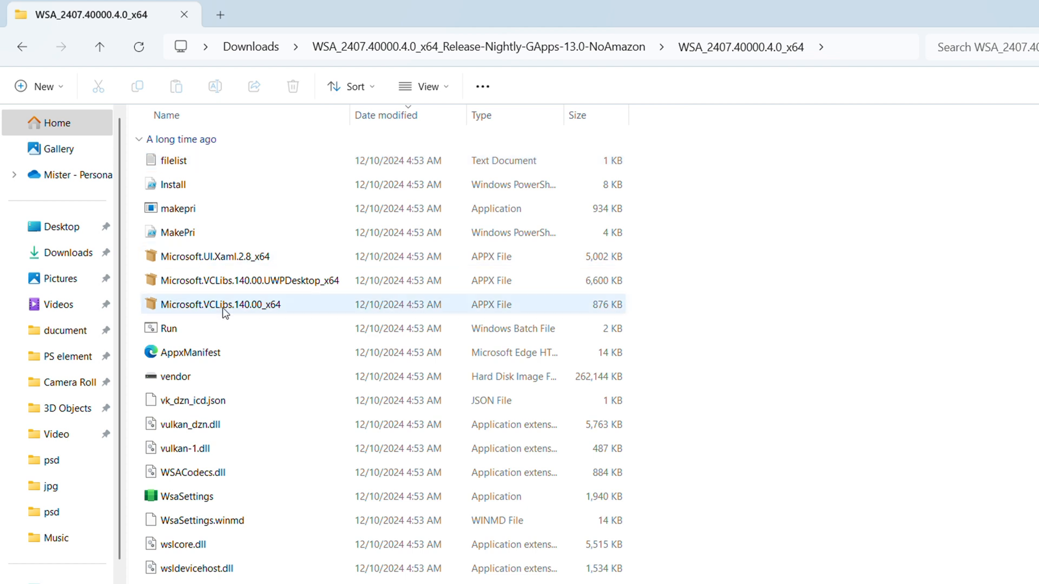
pyautogui.click(169, 327)
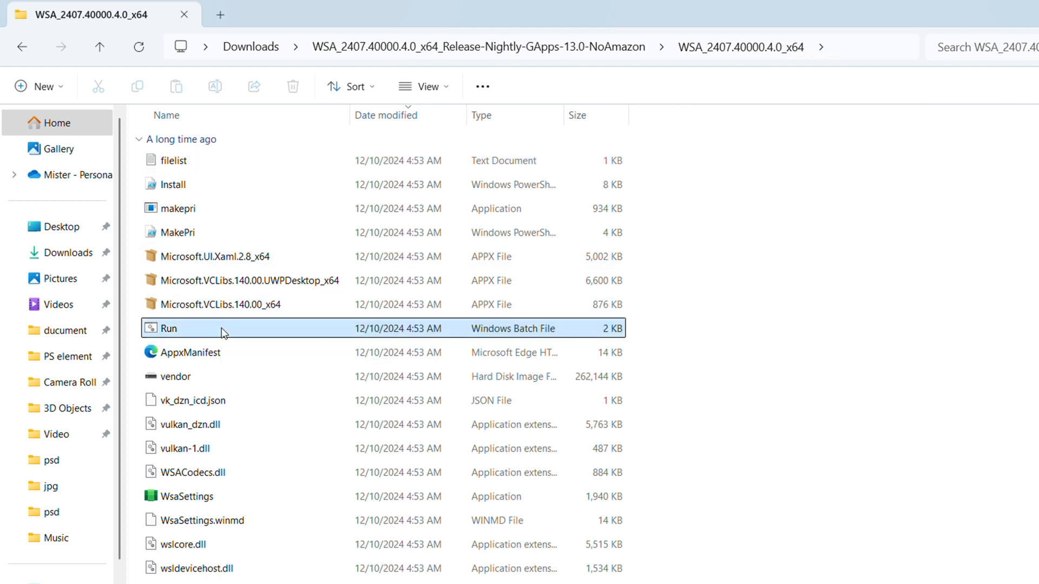
pyautogui.doubleClick(169, 328)
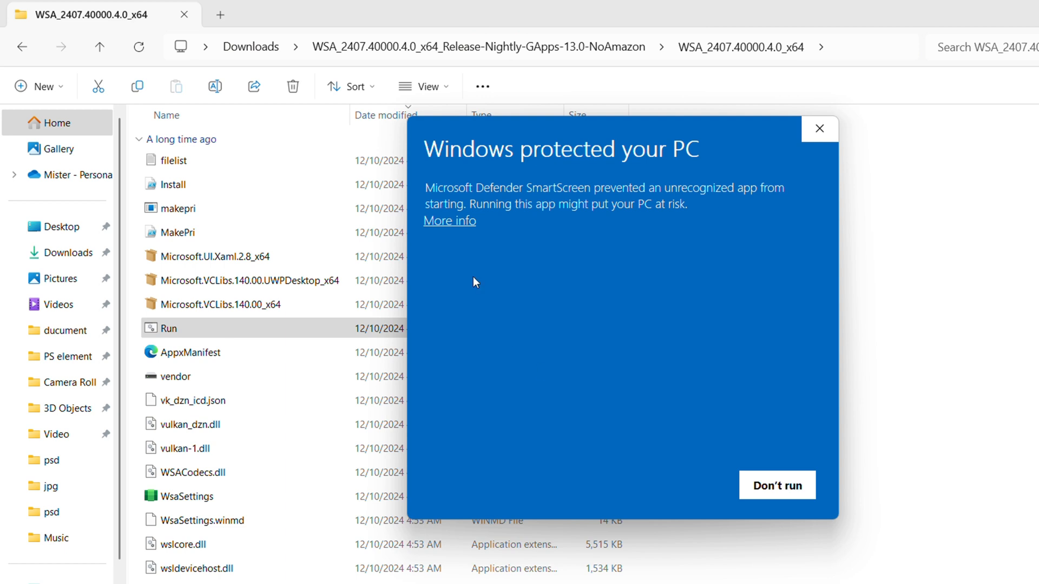
# - Get past the SmartScreen warning via More info and Run anyway so Run.bat starts
pyautogui.click(448, 220)
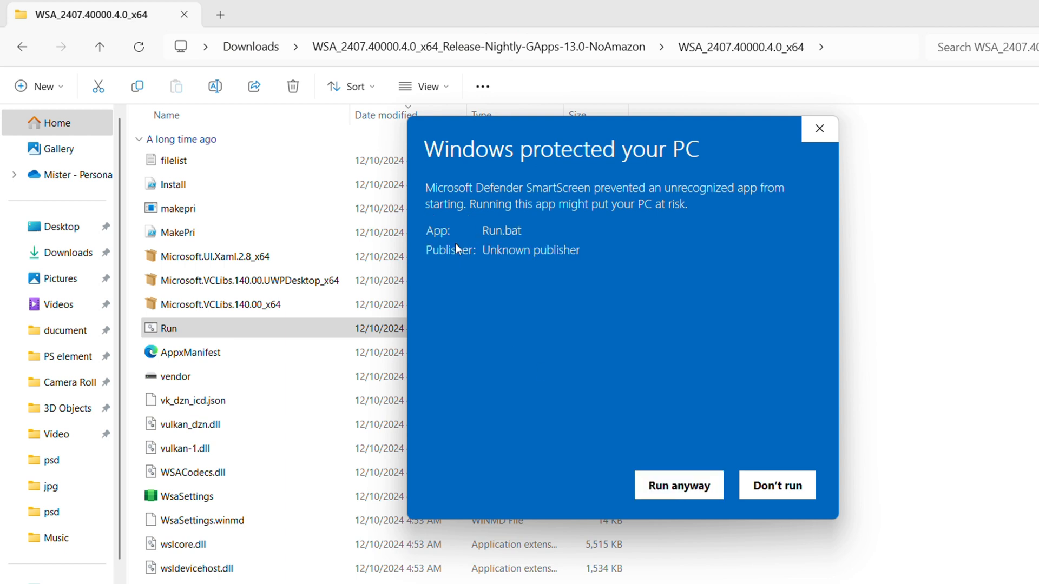
pyautogui.click(679, 484)
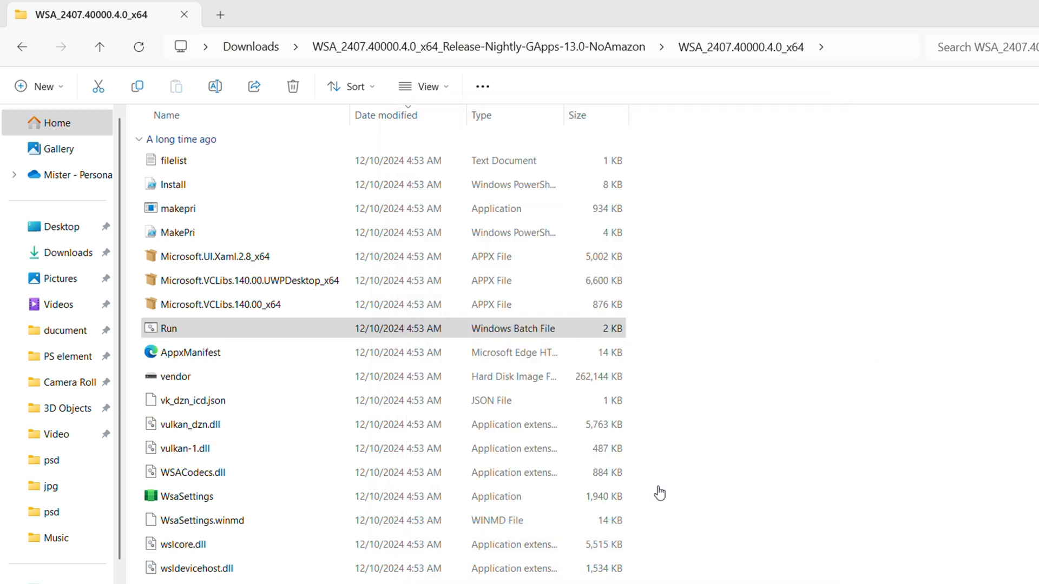
pyautogui.doubleClick(168, 328)
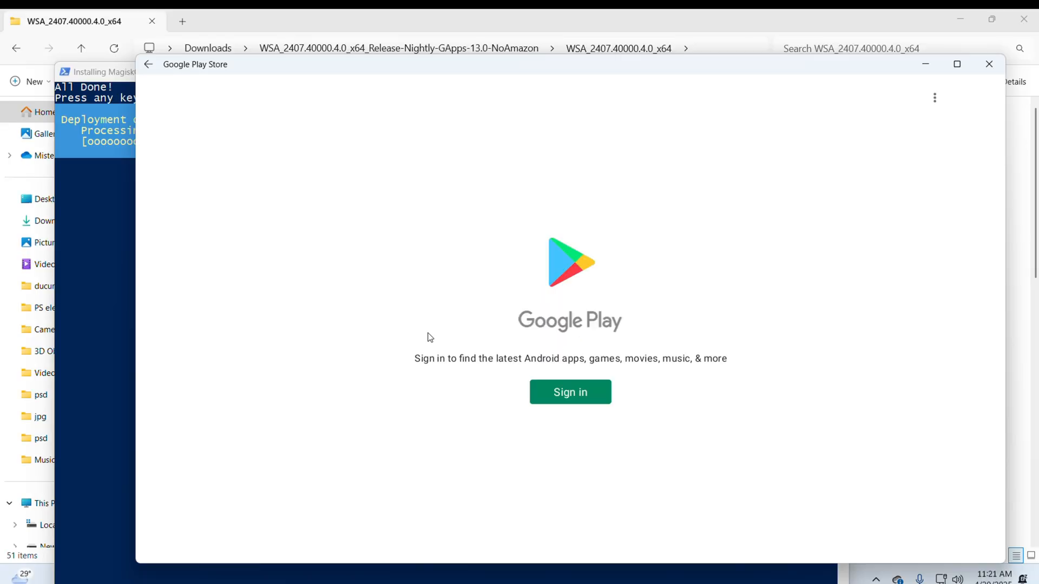
# - Sign in to Google Play with a Google account and agree to the terms of service
pyautogui.click(569, 392)
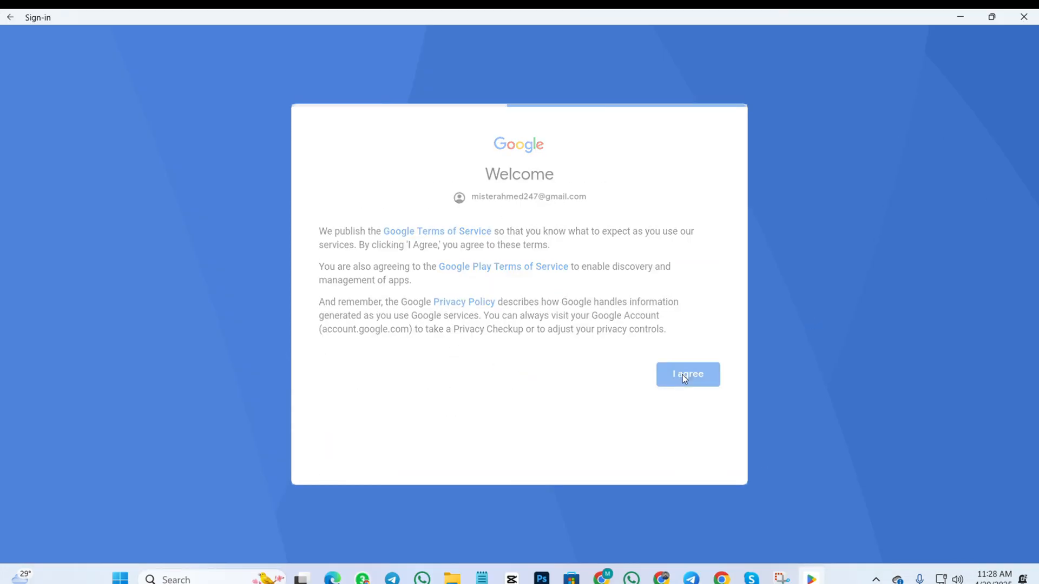
pyautogui.click(687, 375)
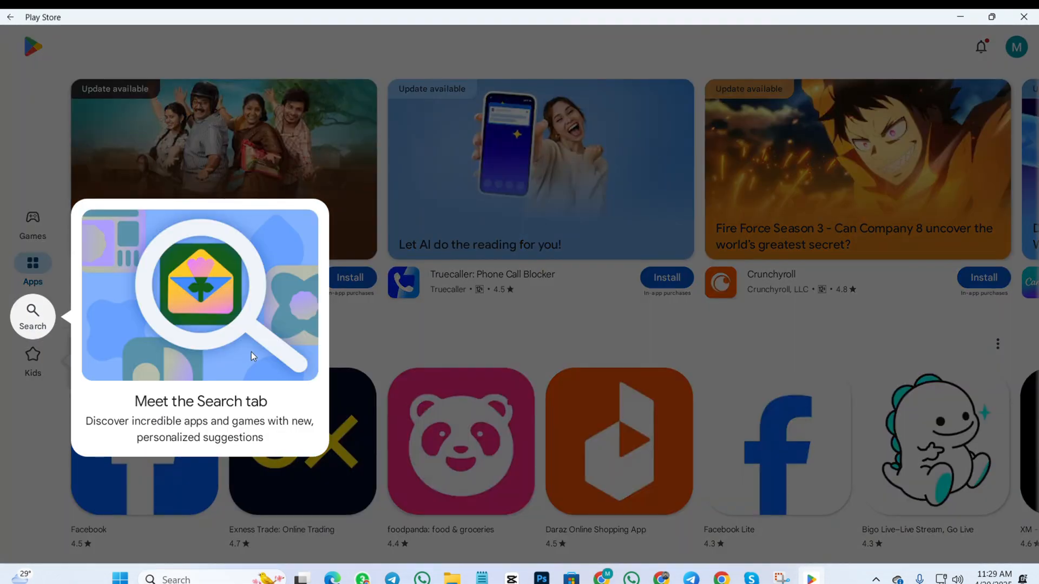
# - Search Play Store for 'what' and pick the 'whatsapp app' suggestion to reach WhatsApp Messenger
pyautogui.click(33, 316)
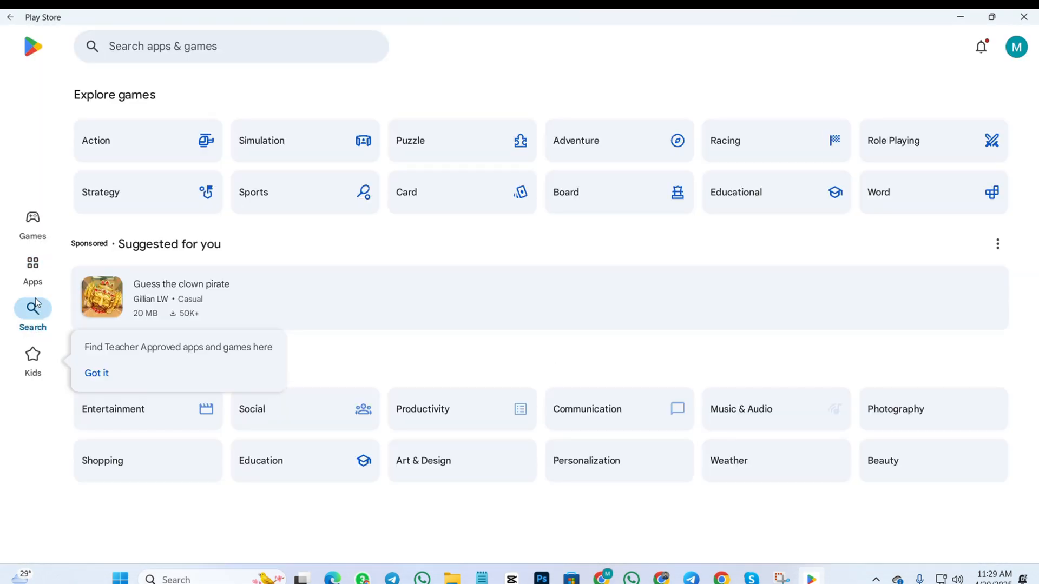
pyautogui.write('what')
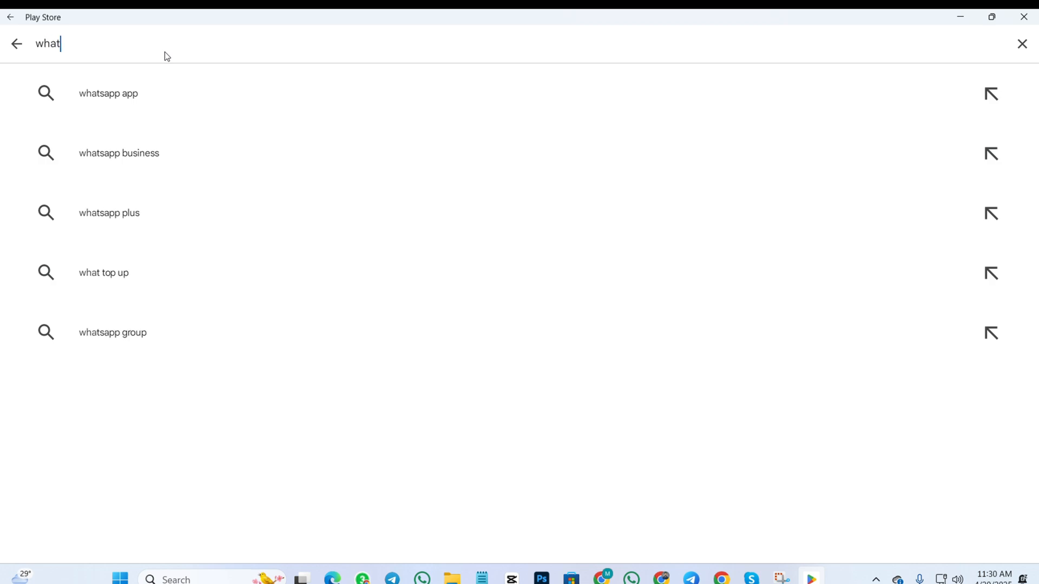
pyautogui.click(108, 93)
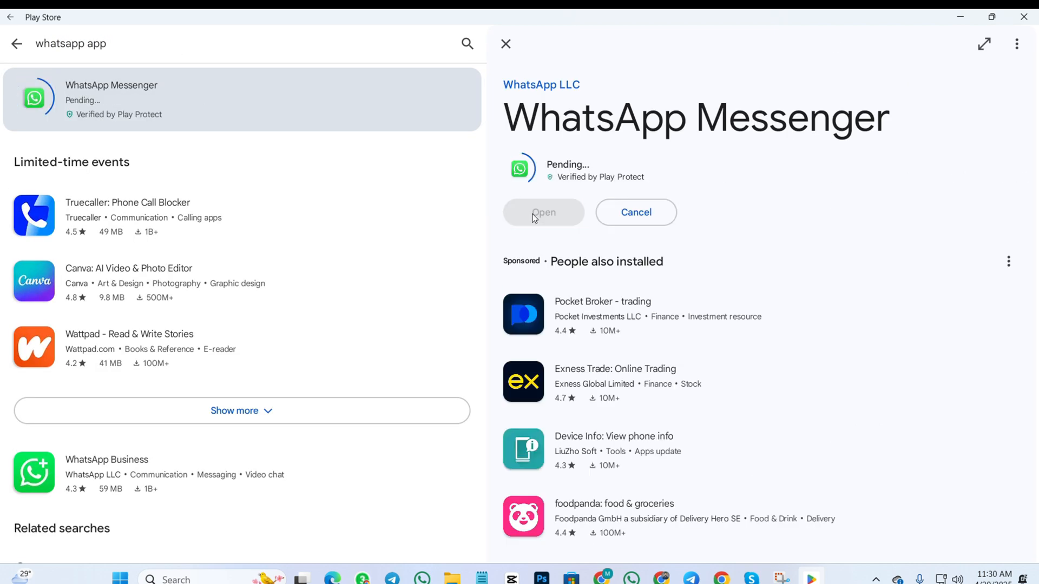